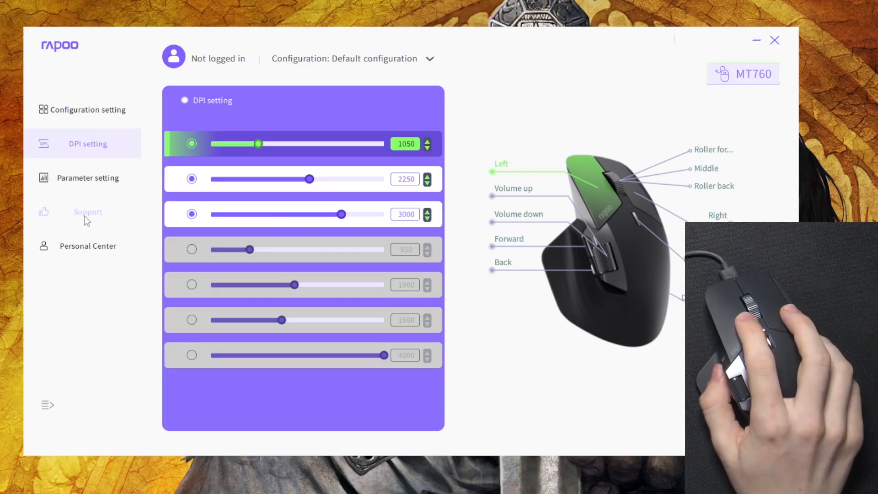
- From the Support page, check mouse firmware 0.1.1.9 for a newer version
left_click(88, 211)
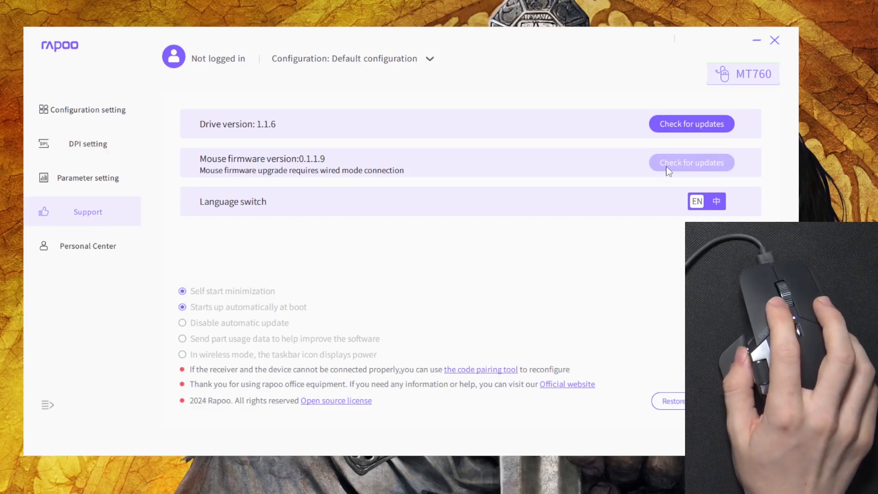
left_click(691, 162)
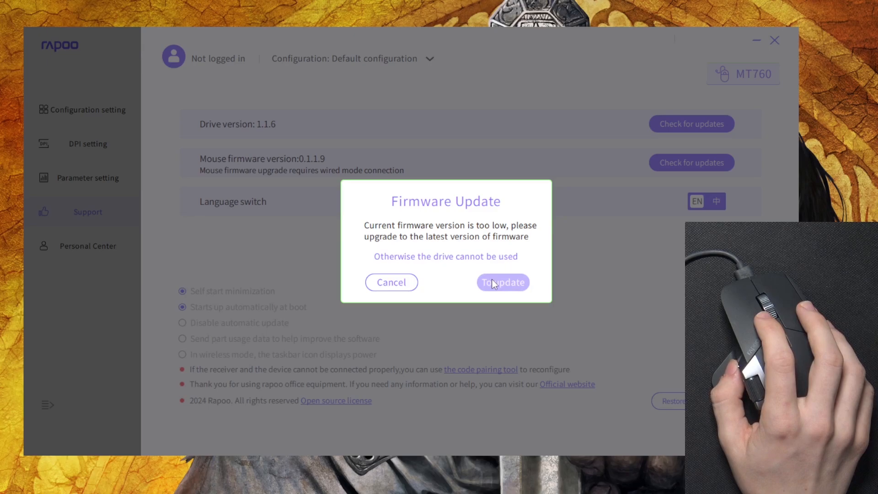
- Upgrade the MT760 mouse firmware and dismiss the 'Upgrade successed' notice
left_click(502, 282)
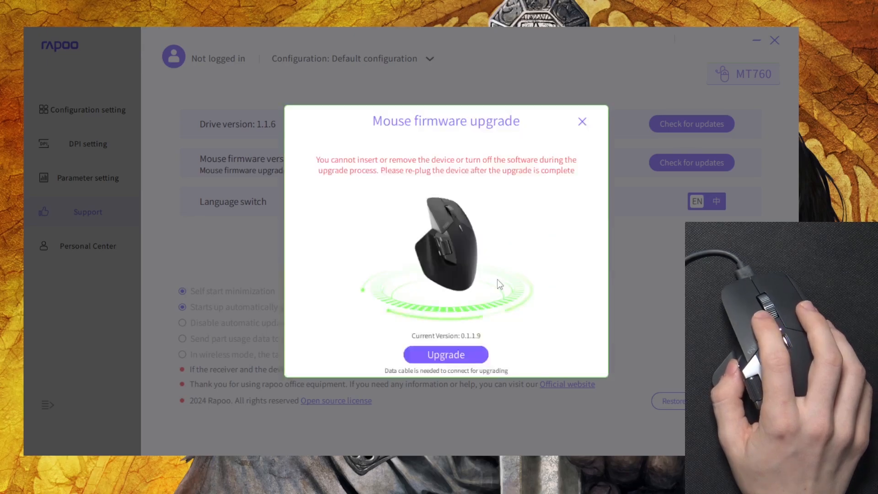
left_click(445, 355)
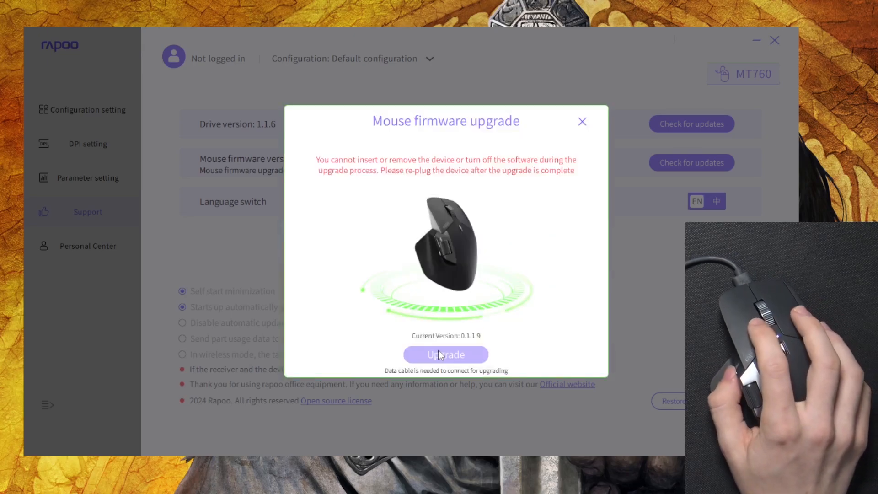
left_click(446, 355)
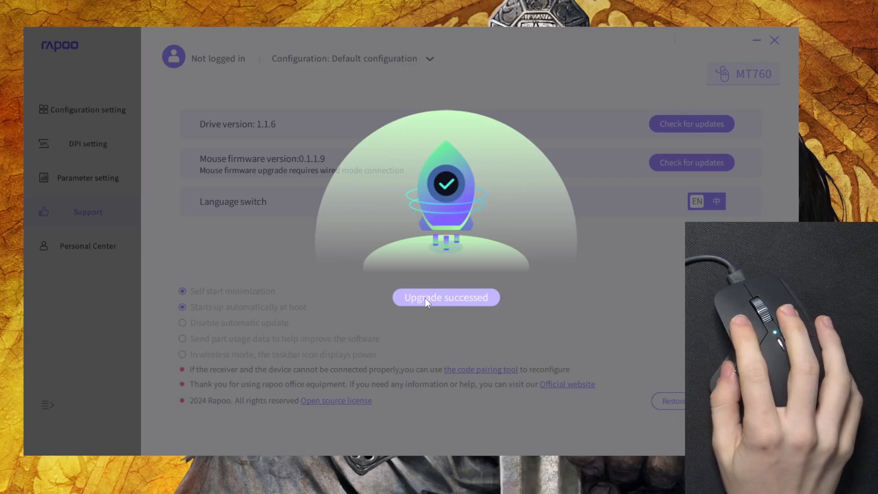
left_click(87, 143)
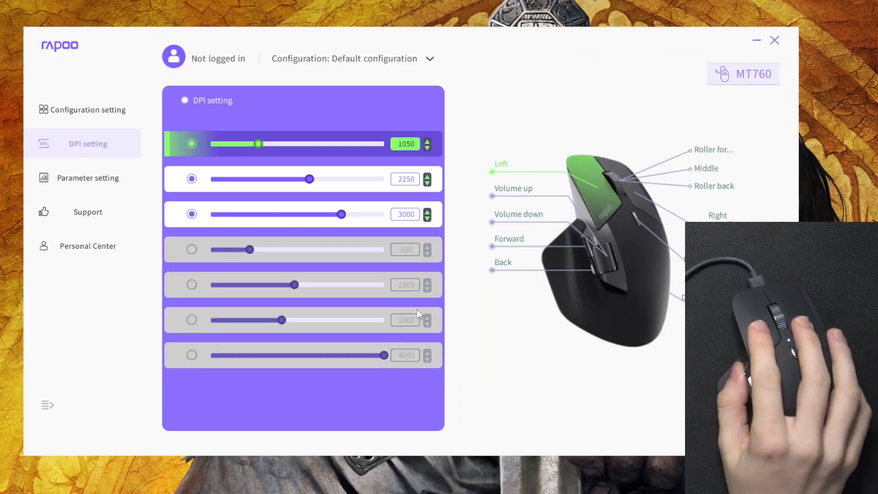
- Verify driver 1.1.6 is the latest version, with mouse firmware now 0.1.3.1
left_click(88, 211)
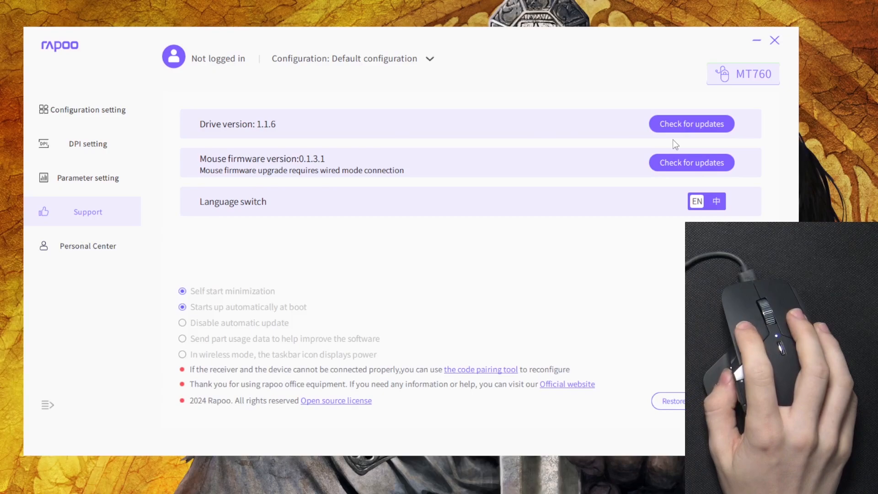
left_click(691, 123)
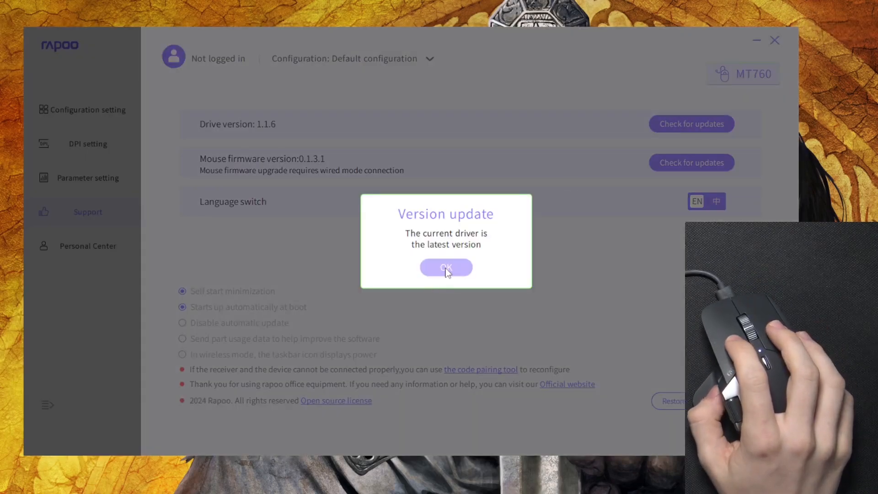
left_click(445, 267)
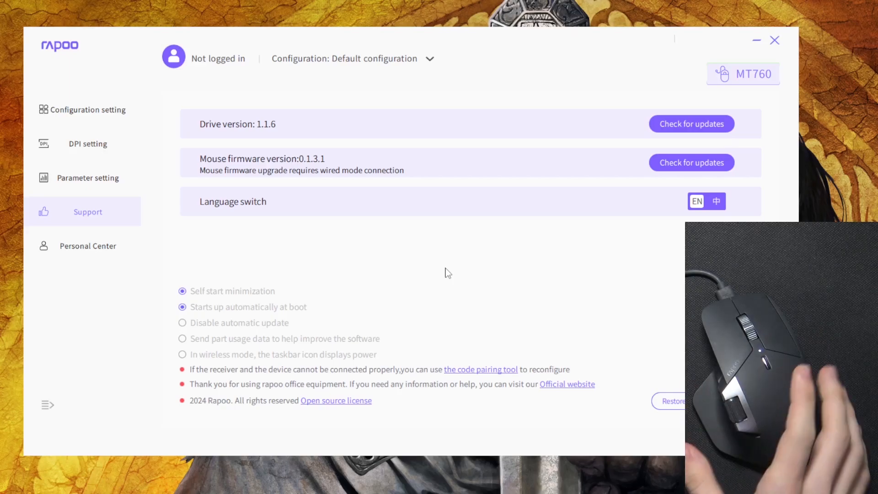
mouse_move(448, 183)
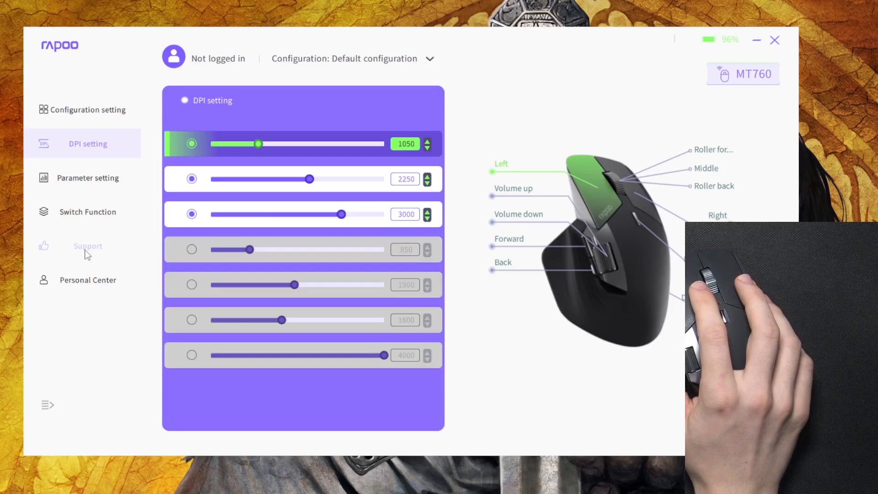
- Verify dongle firmware 1.0.0.0 is already the latest version
left_click(88, 246)
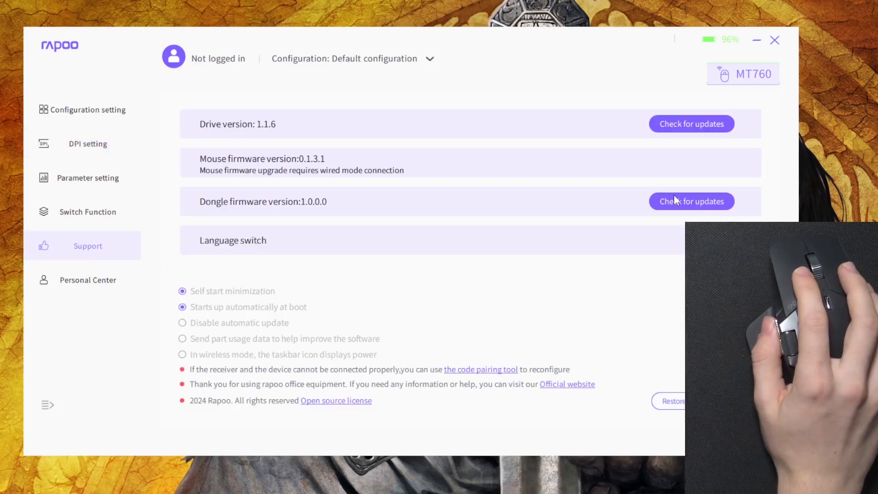
left_click(691, 201)
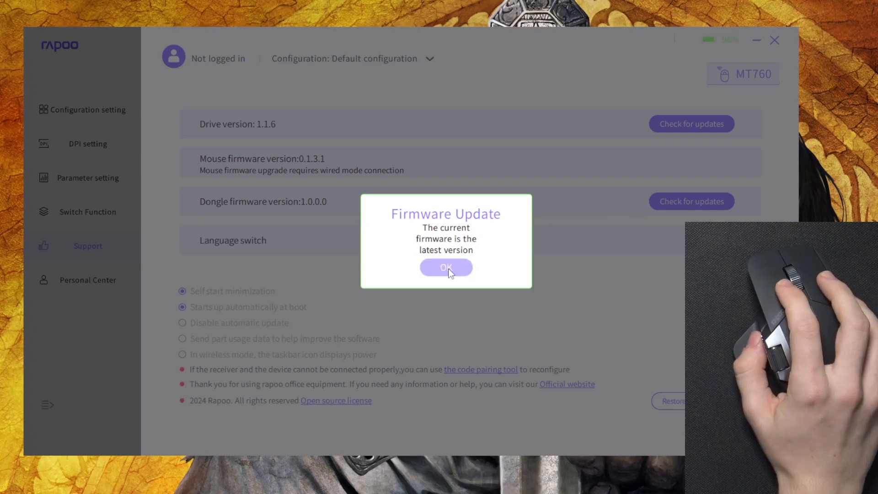
left_click(445, 267)
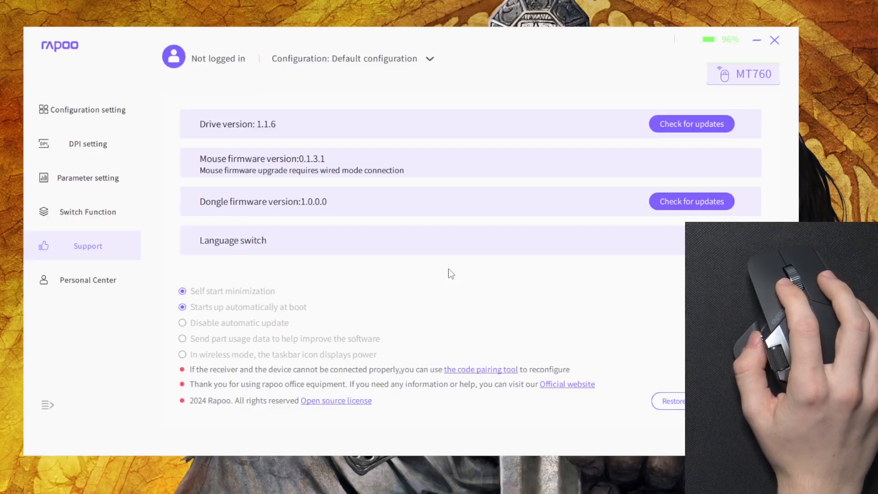